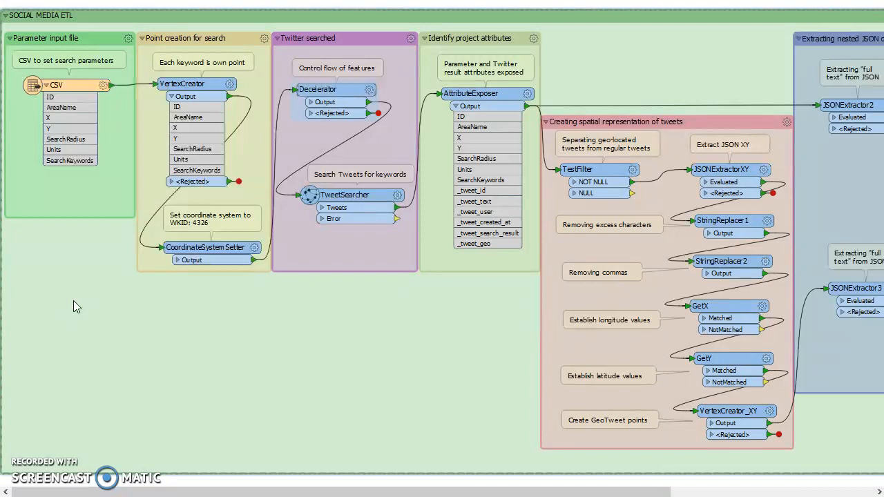
left_click(73, 254)
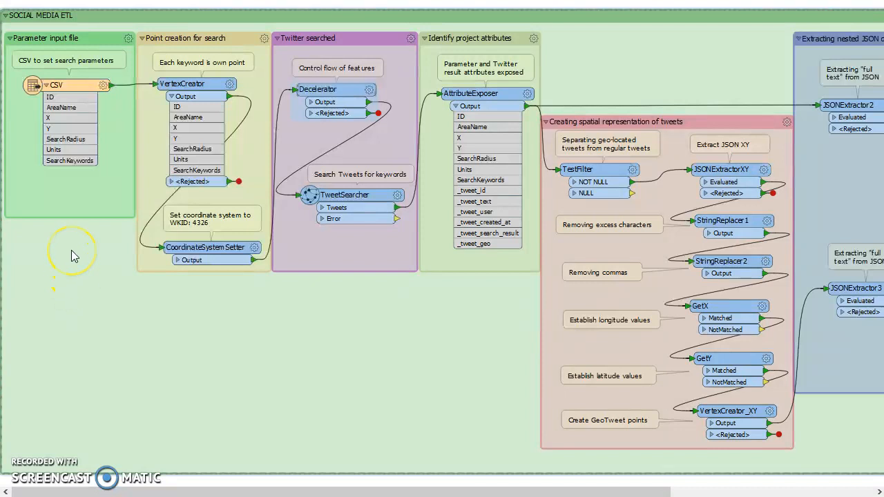
mouse_move(75, 255)
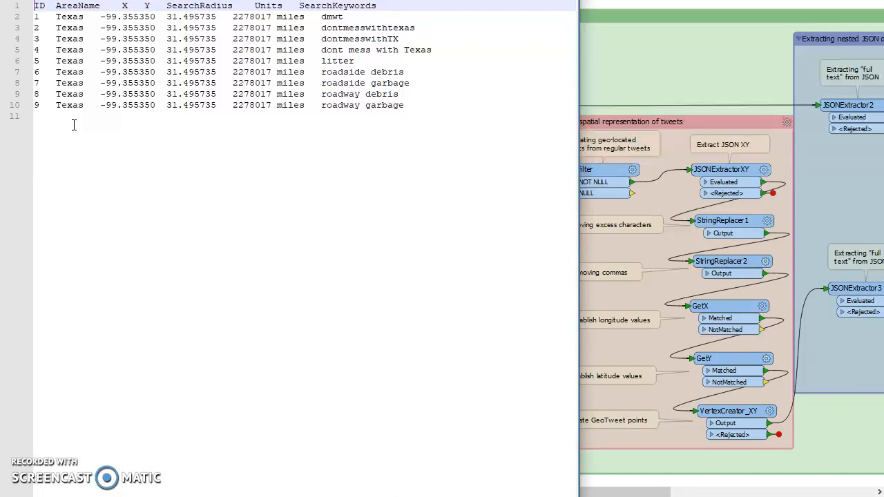
mouse_move(337, 127)
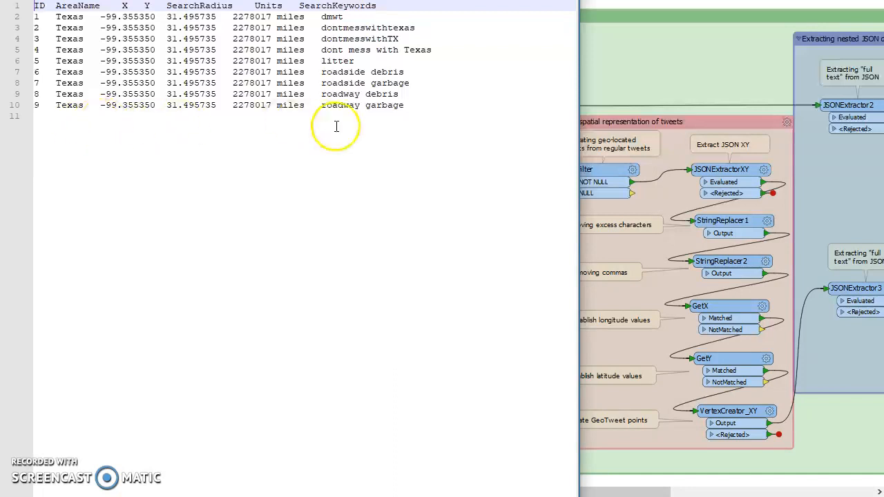
mouse_move(371, 149)
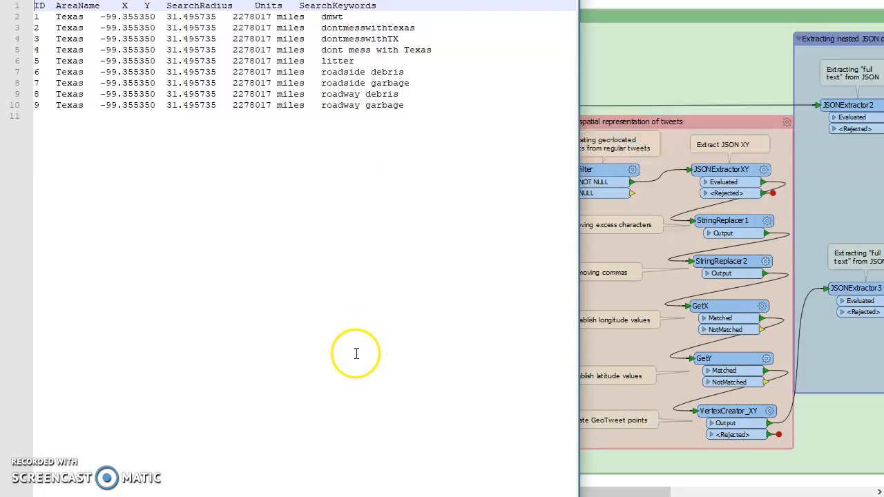
mouse_move(327, 385)
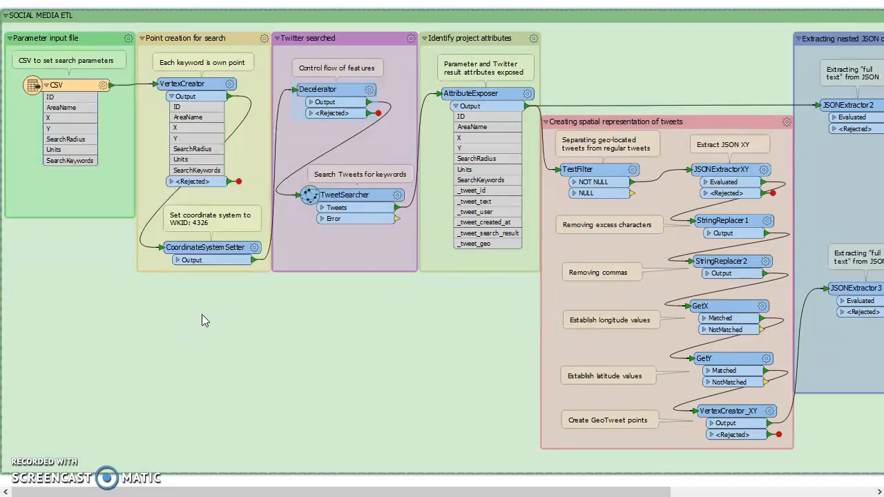
mouse_move(204, 318)
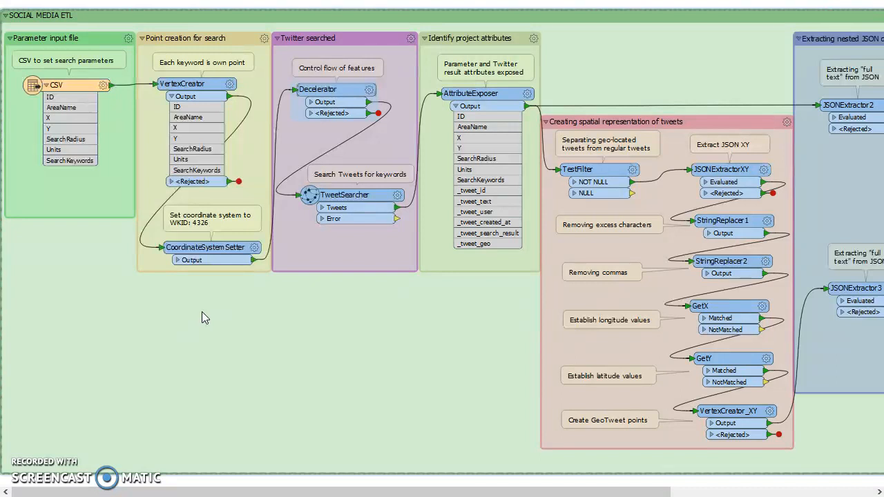
left_click(337, 304)
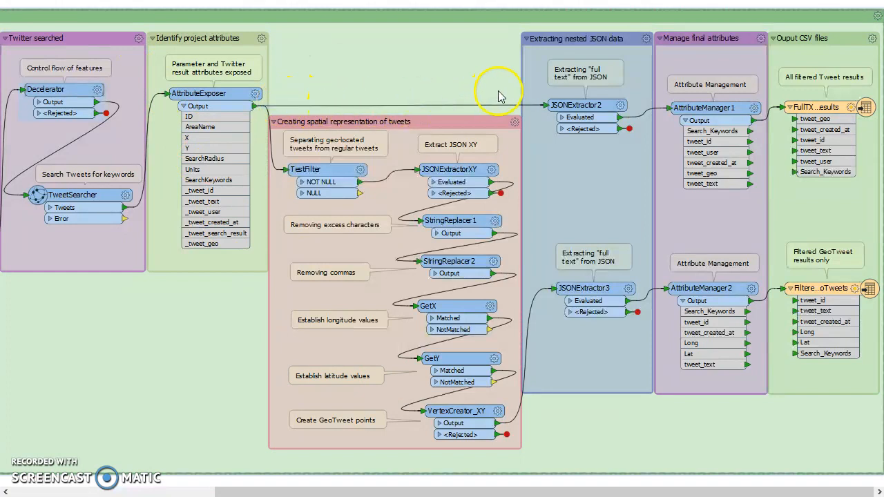
mouse_move(460, 65)
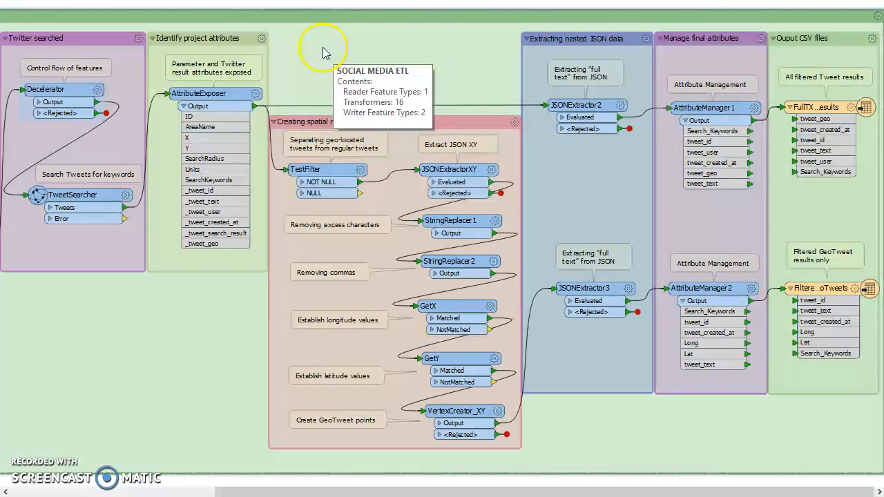
mouse_move(211, 399)
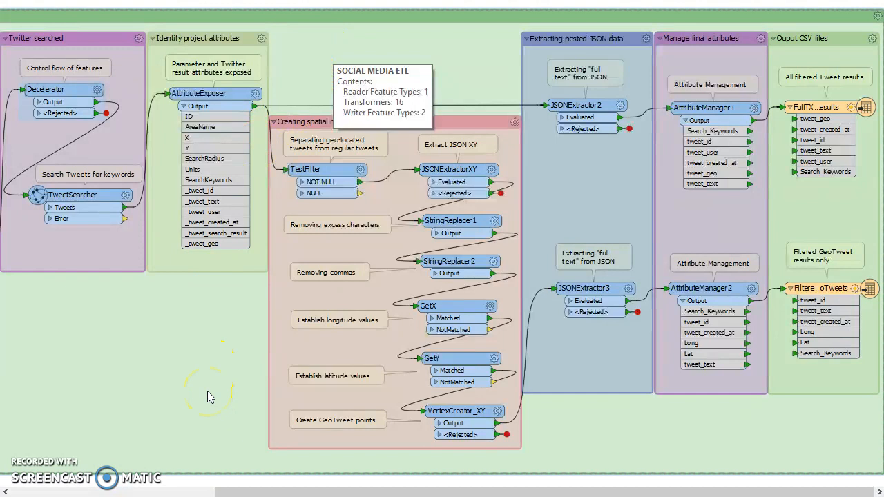
mouse_move(337, 57)
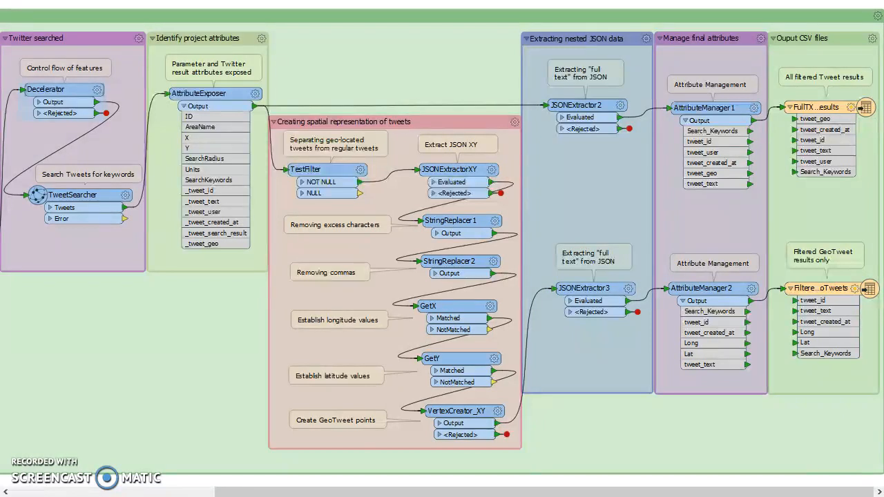
mouse_move(337, 449)
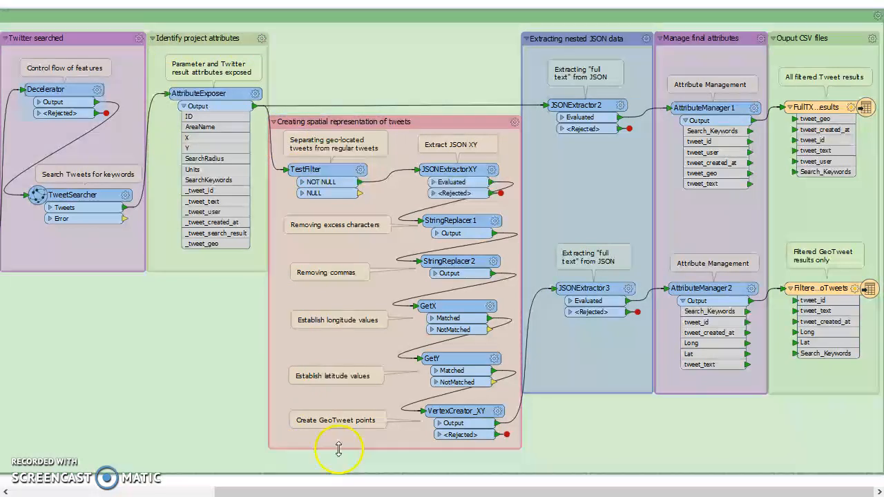
mouse_move(546, 443)
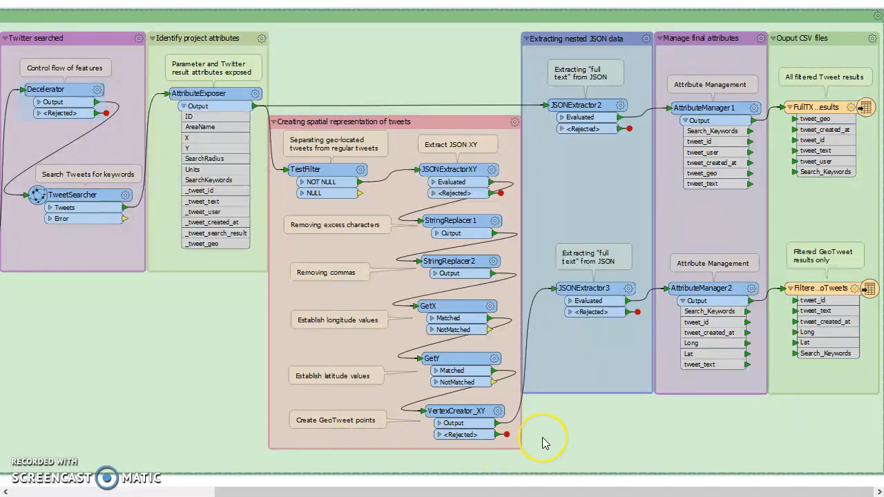
mouse_move(545, 442)
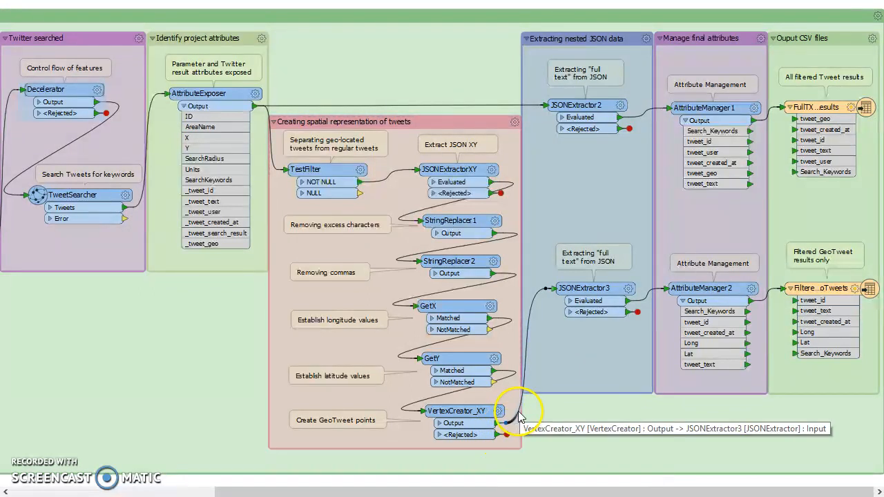
mouse_move(598, 381)
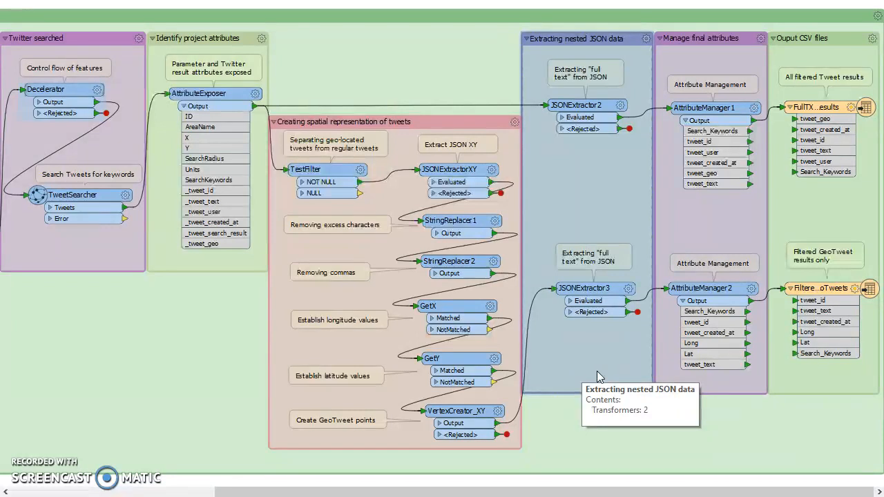
mouse_move(599, 376)
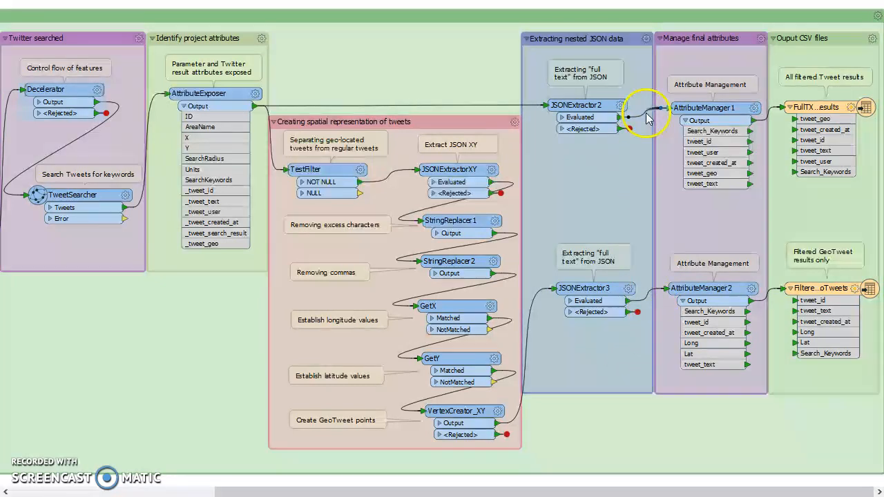
mouse_move(631, 162)
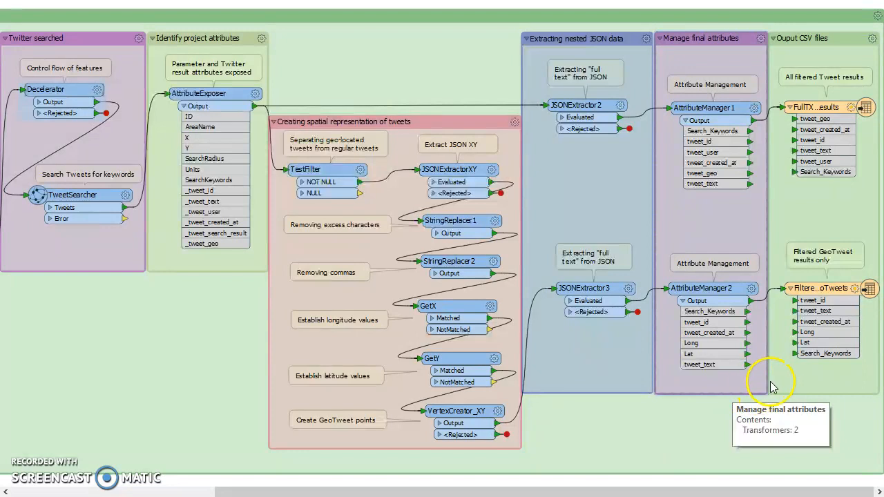
mouse_move(876, 311)
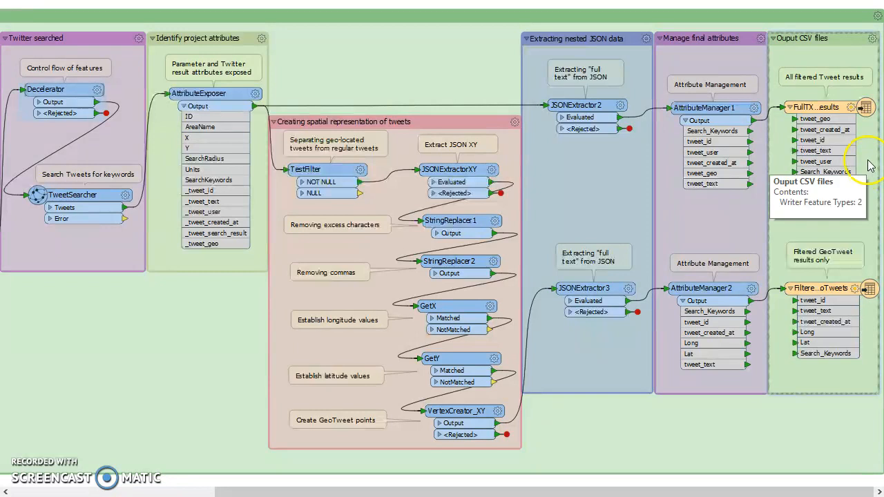
mouse_move(867, 219)
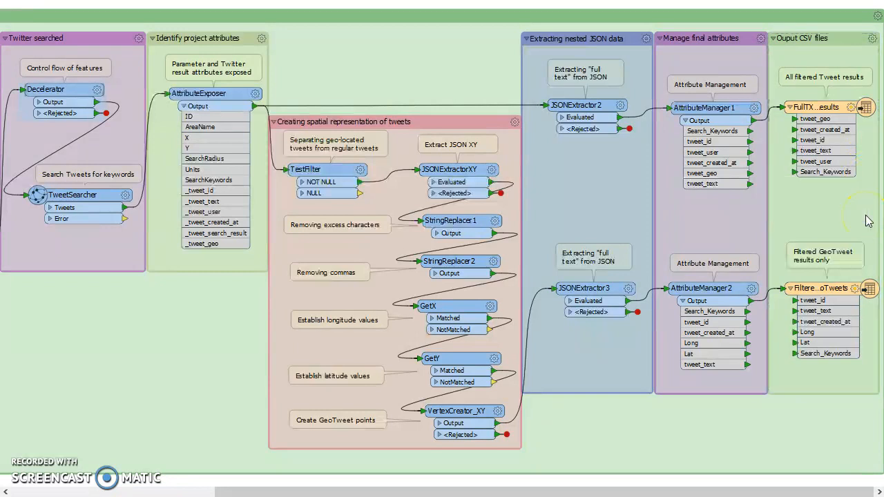
mouse_move(860, 219)
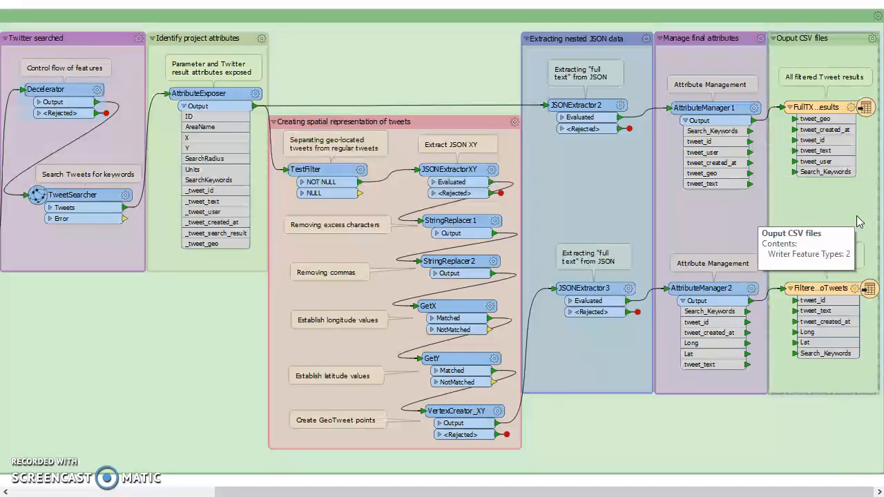
mouse_move(864, 373)
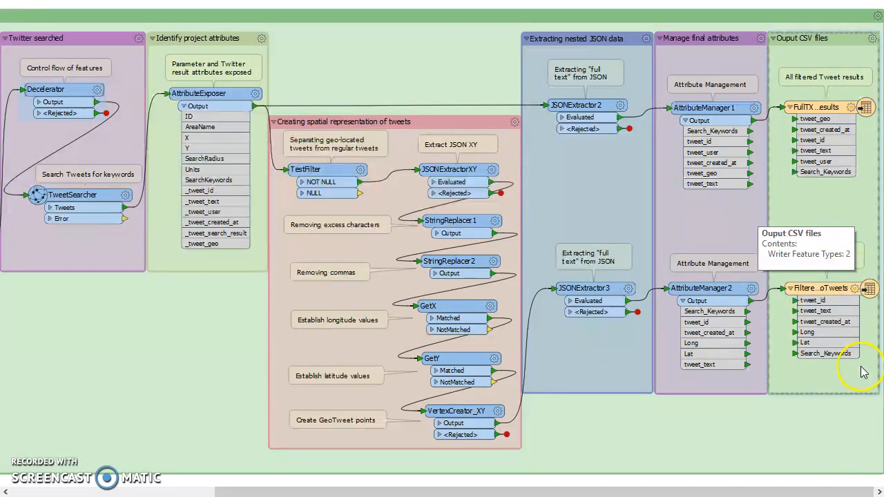
mouse_move(868, 373)
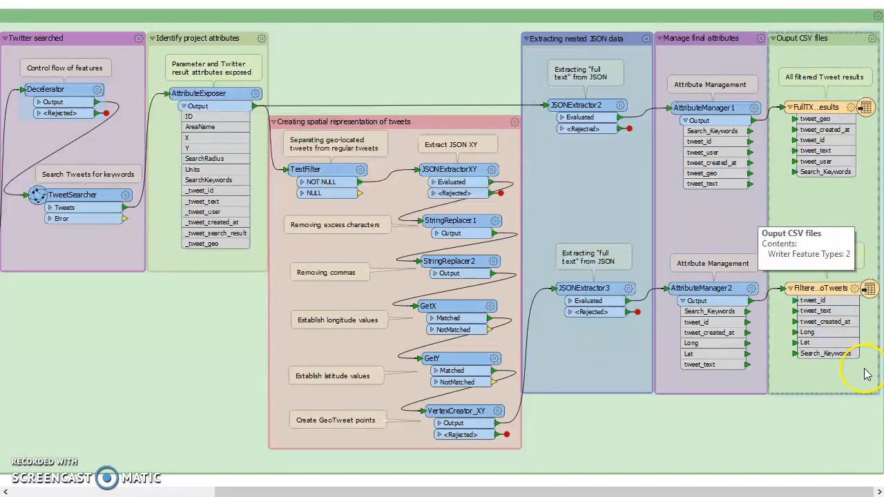
mouse_move(867, 380)
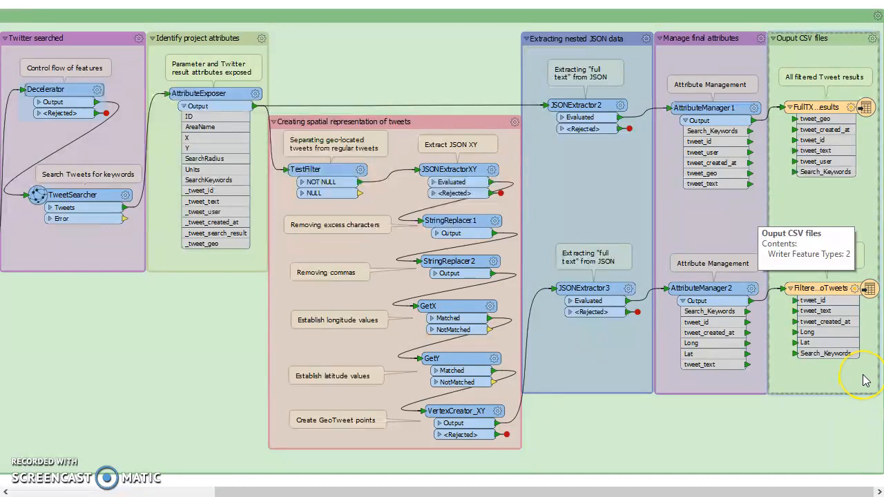